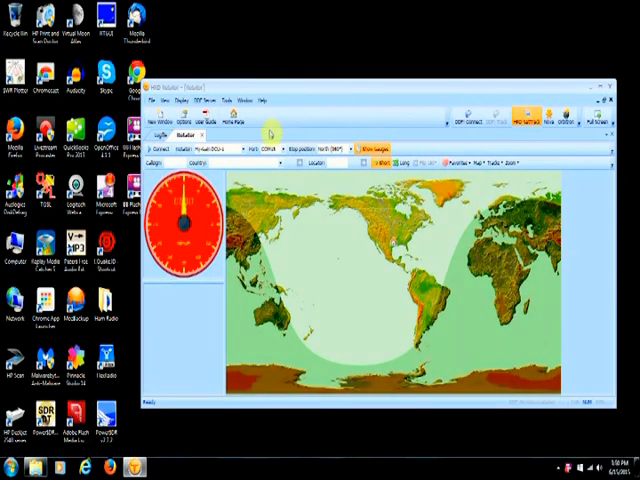
Step: Connect to the rotator on COM15 and rotate the antenna to a 45° heading
left_click(218, 161)
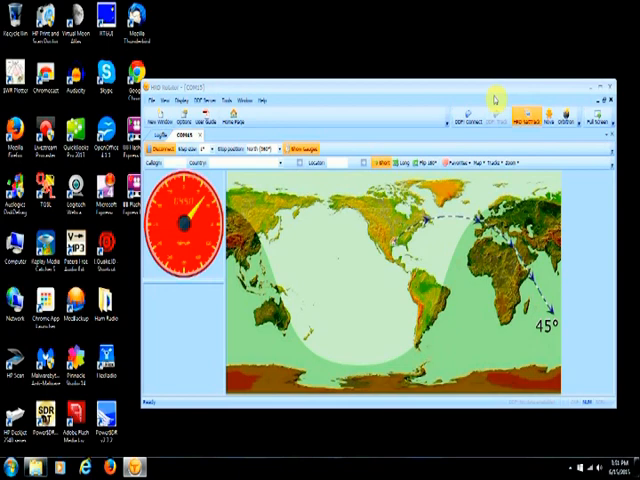
Step: Turn the beam heading to 355° and set the rotation step size to 2°
left_click(377, 213)
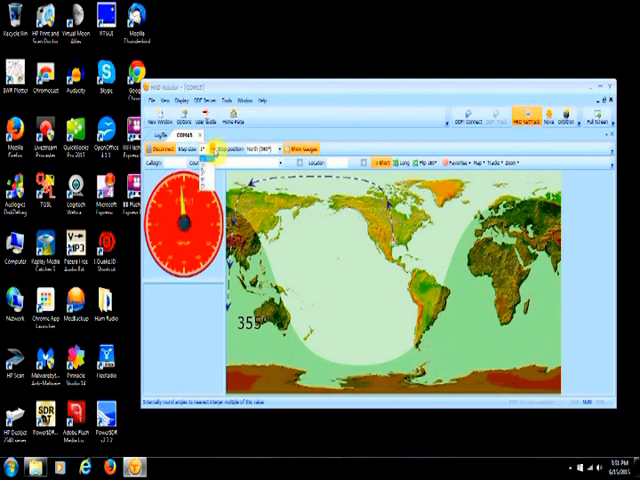
left_click(195, 162)
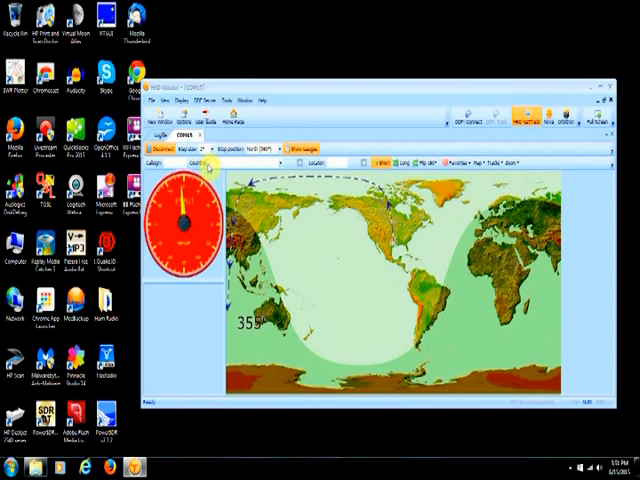
mouse_move(310, 107)
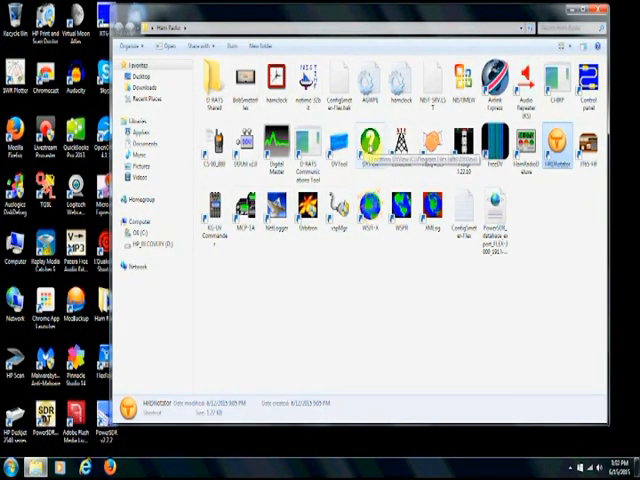
Step: Select the DXView shortcut in the Ham Radio folder and start it
left_click(369, 145)
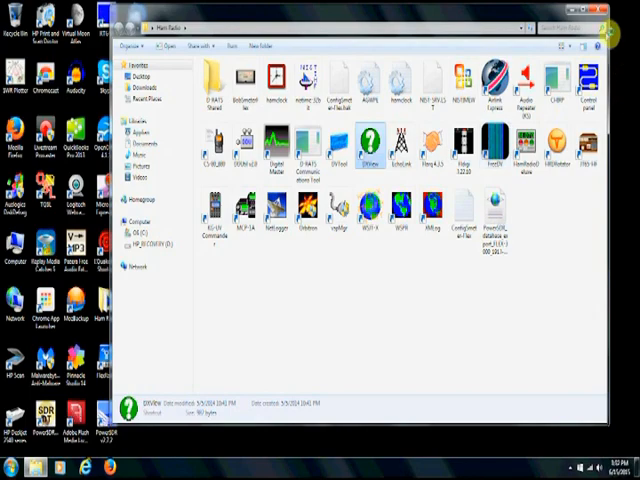
double_click(371, 145)
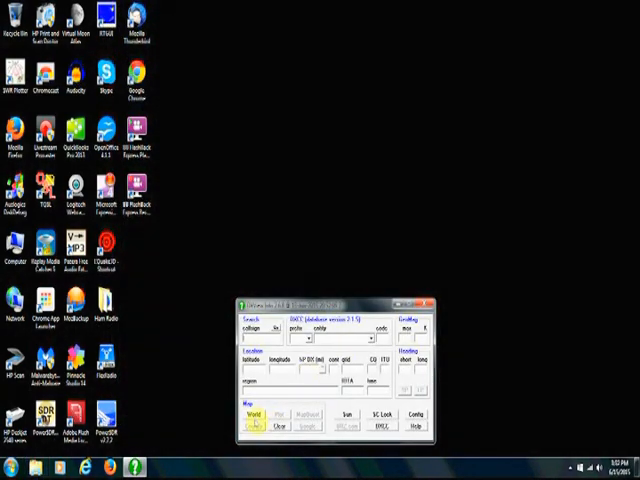
Step: Open DX View's World map and select Albania from the entity list
left_click(253, 414)
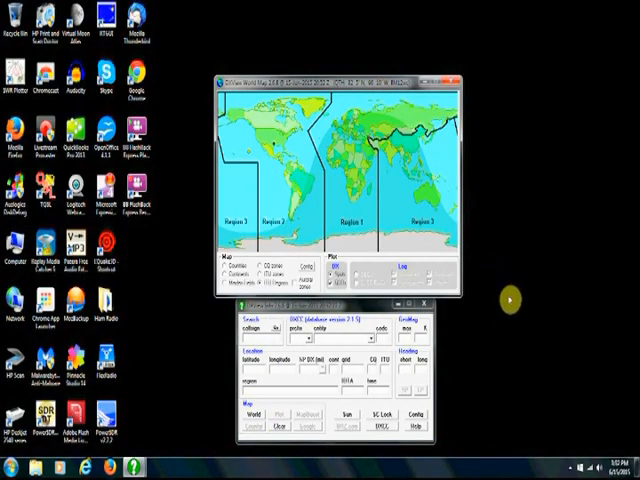
mouse_move(463, 420)
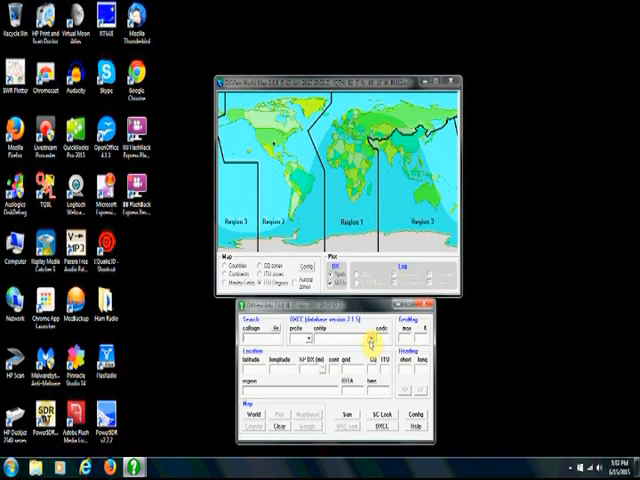
left_click(372, 347)
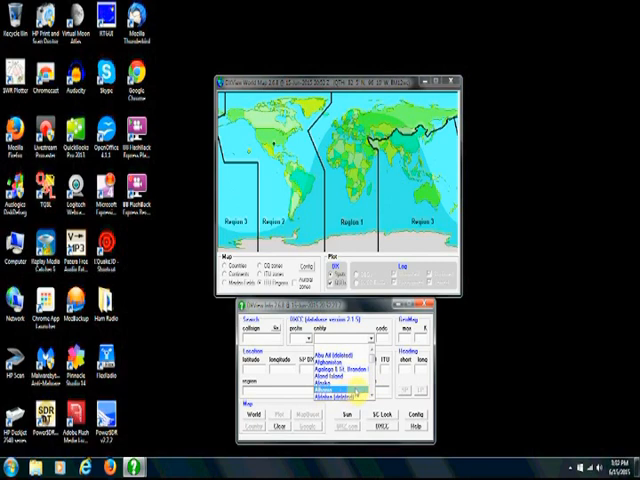
left_click(330, 385)
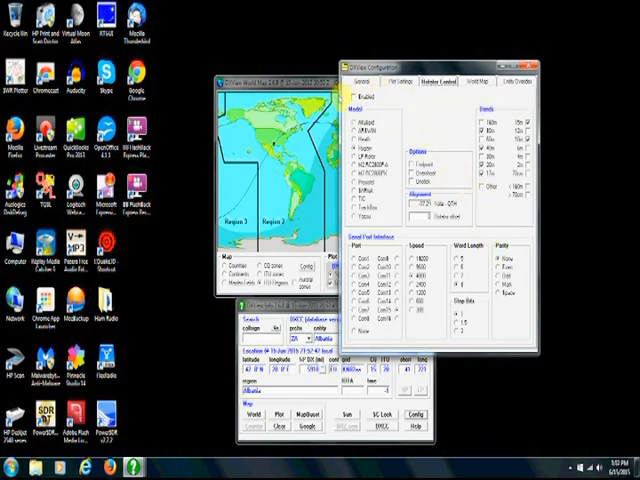
Step: Review the rotator model, port and speed on the Config Rotator Control tab
left_click(352, 155)
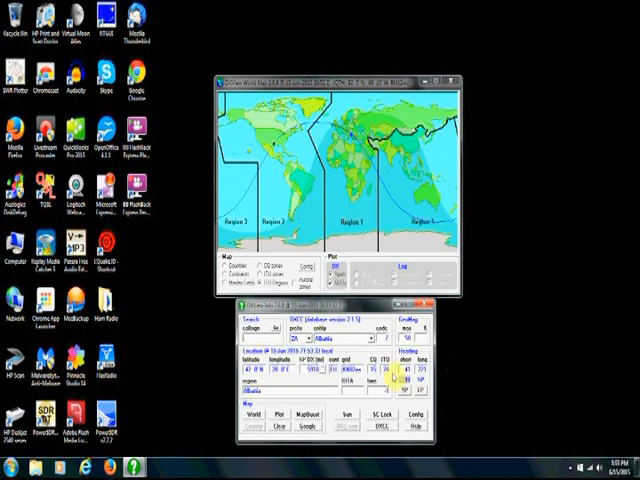
Step: Select Australia in the entity dropdown to show its coordinates and beam headings
left_click(375, 338)
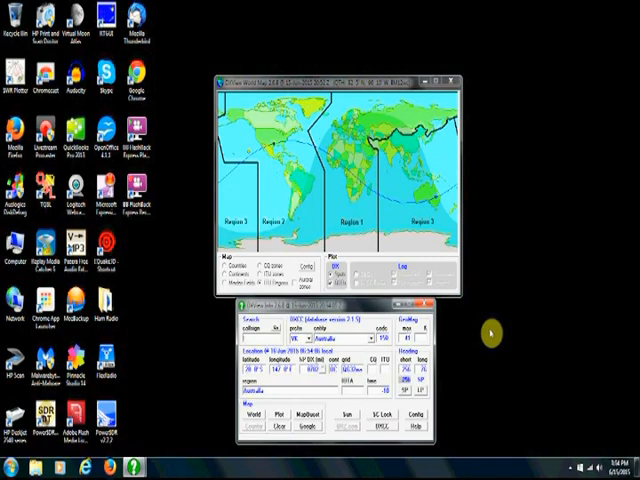
mouse_move(497, 330)
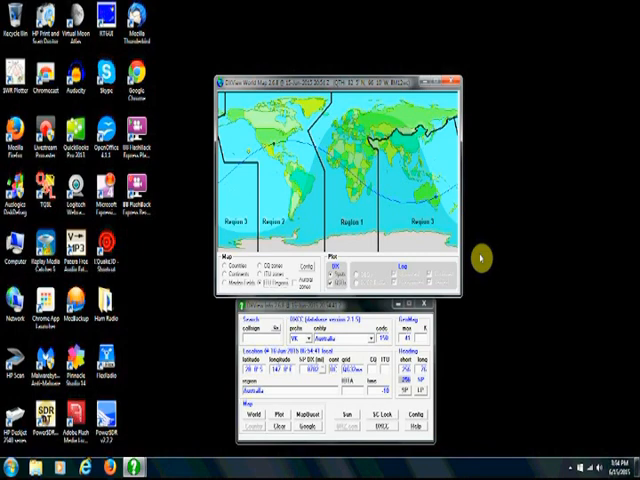
mouse_move(483, 333)
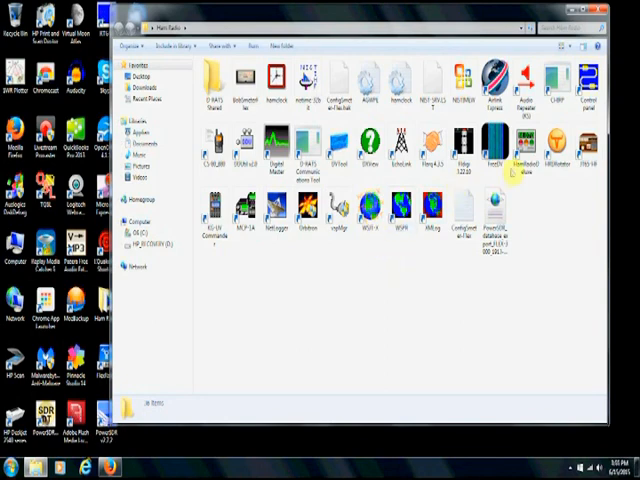
Step: Close DX View and select the JT65-HF shortcut in the Ham Radio folder
left_click(590, 155)
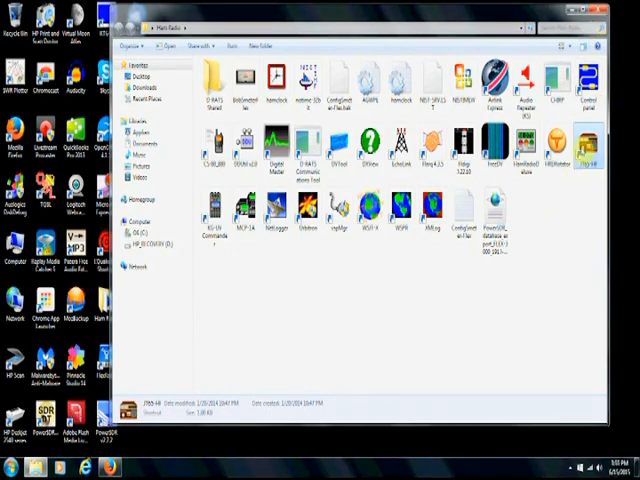
left_click(585, 160)
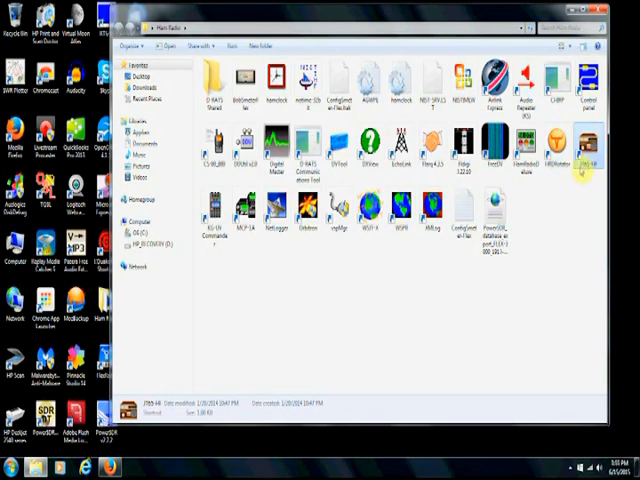
Step: Launch fldigi, allow it through the firewall on private networks, then quit it
left_click(470, 155)
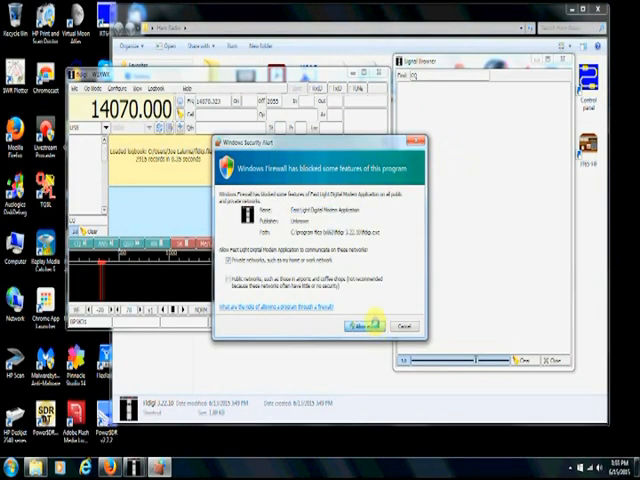
left_click(345, 326)
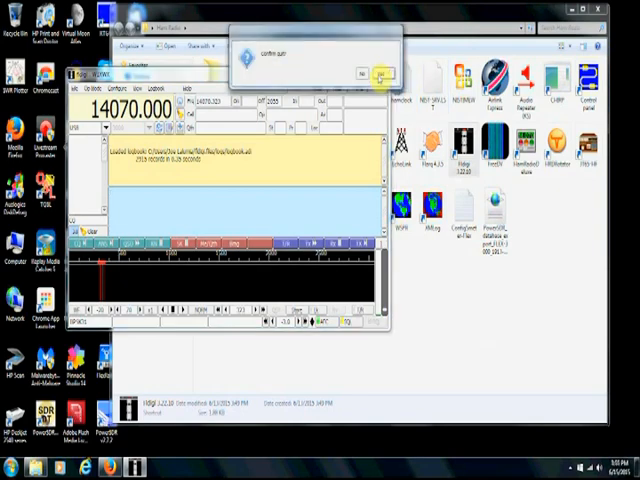
left_click(378, 73)
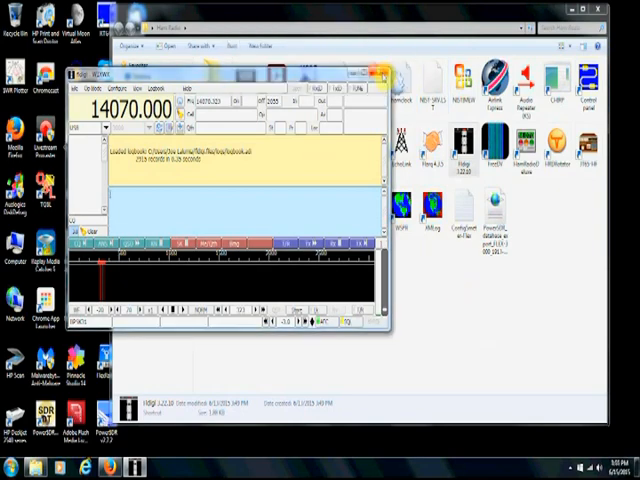
left_click(384, 73)
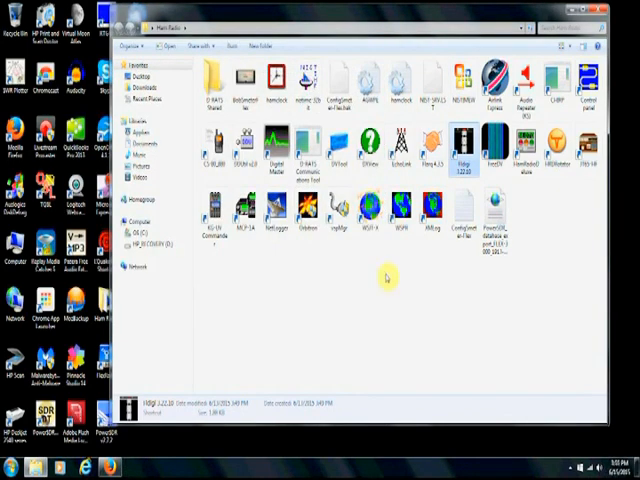
Step: Launch WSJT-X, review its General, Radio and Audio settings, and accept them
left_click(372, 210)
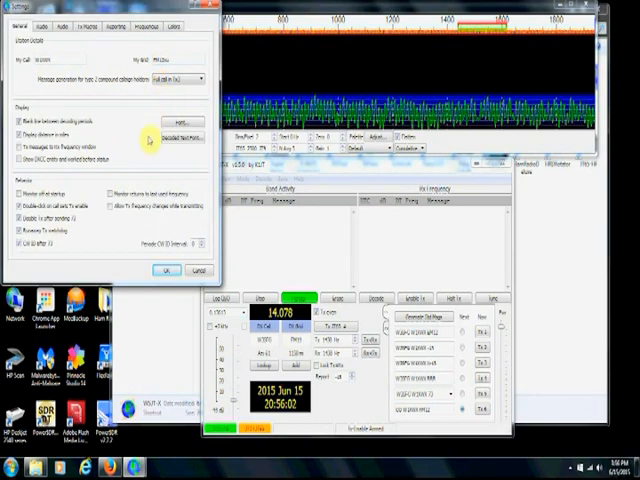
left_click(42, 25)
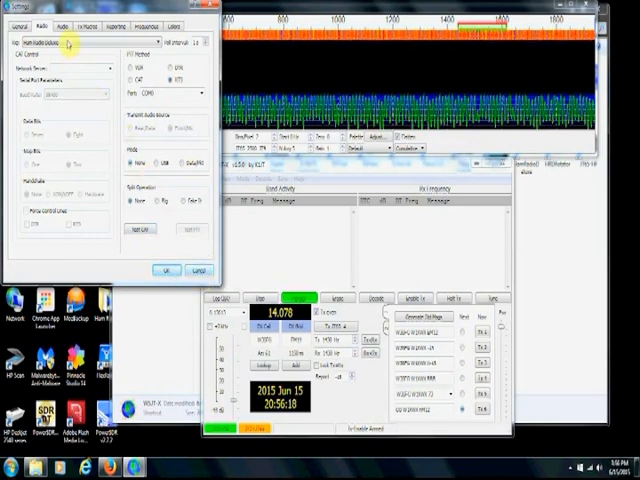
left_click(63, 25)
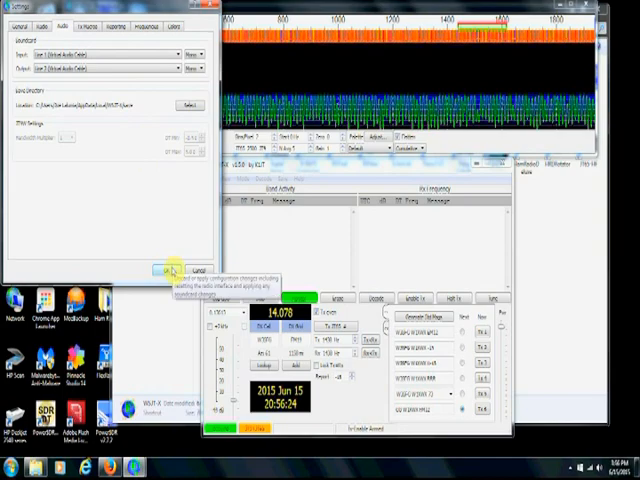
left_click(170, 270)
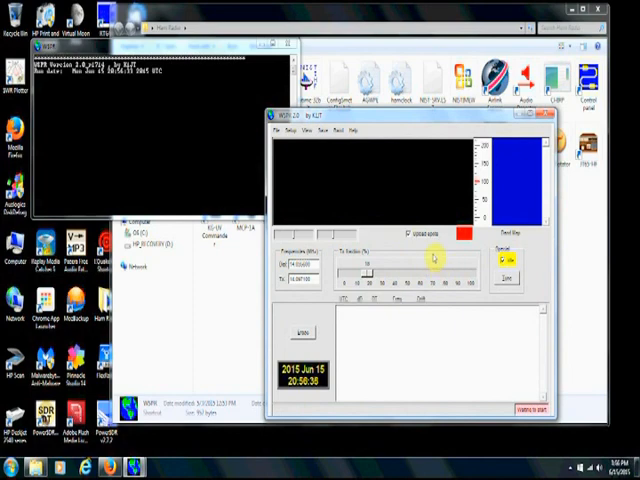
Step: Review WSPR's station parameters, then close the dialog and the WSPR window
left_click(290, 131)
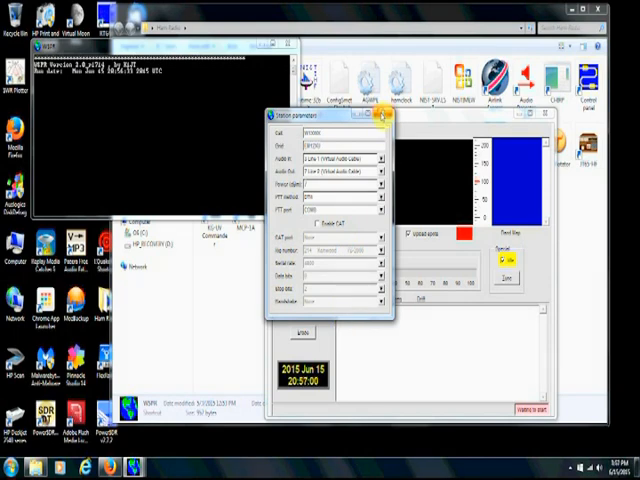
left_click(383, 118)
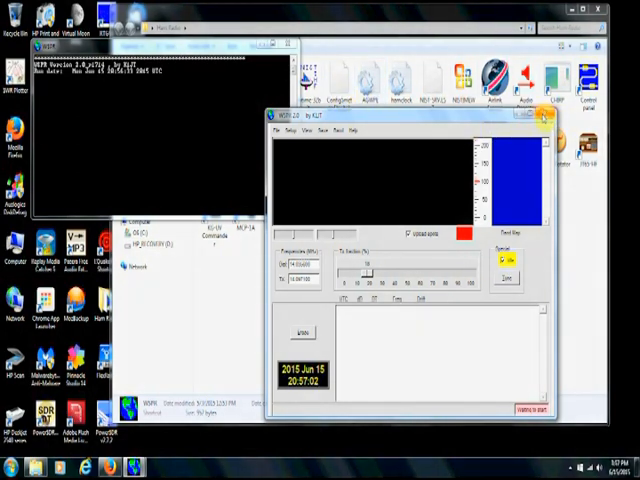
left_click(540, 116)
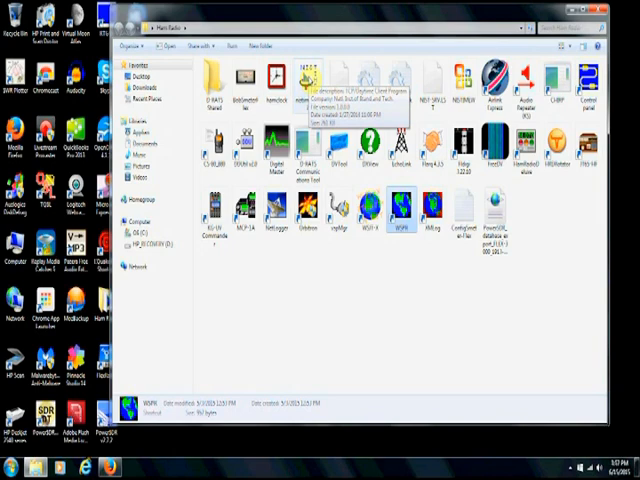
Step: Launch nistime, query the NIST server to confirm no clock adjustment is needed, then close it
double_click(297, 95)
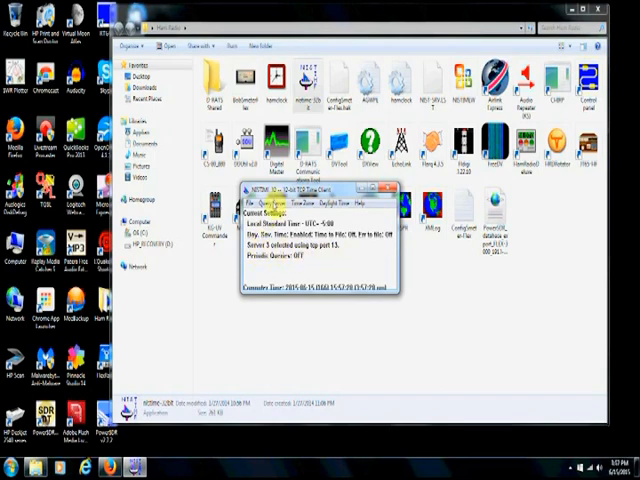
left_click(277, 205)
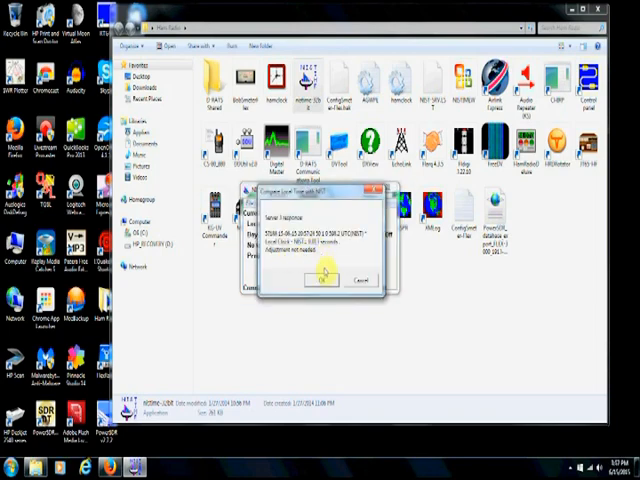
left_click(319, 277)
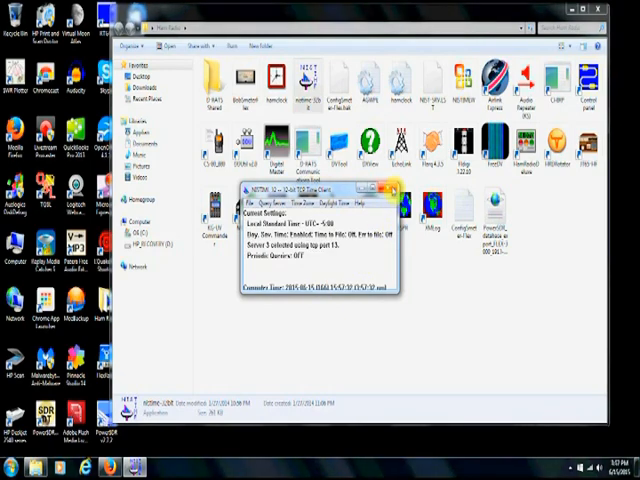
left_click(383, 185)
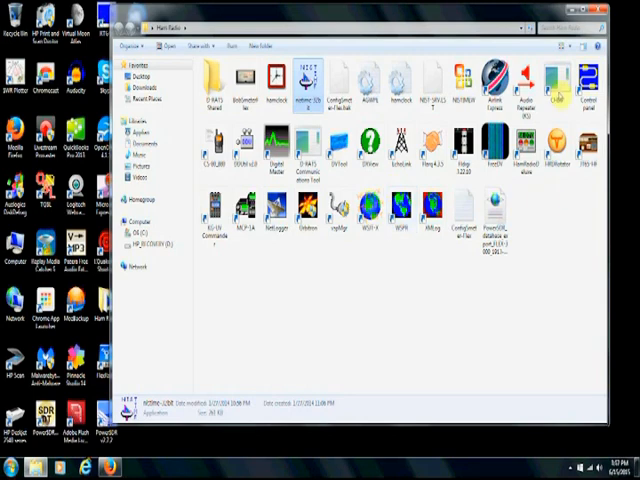